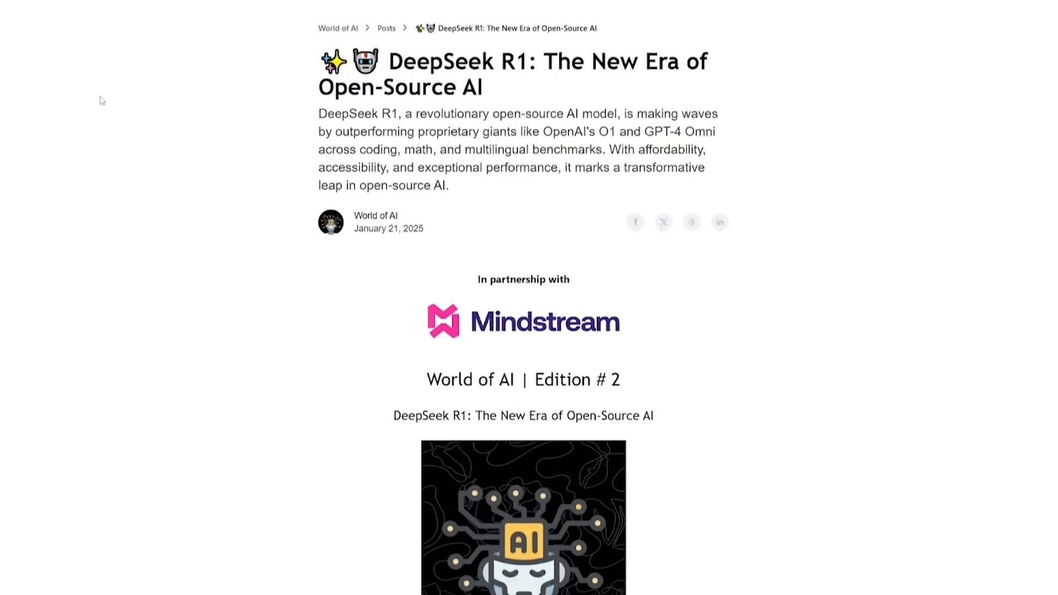
scroll("down", 3)
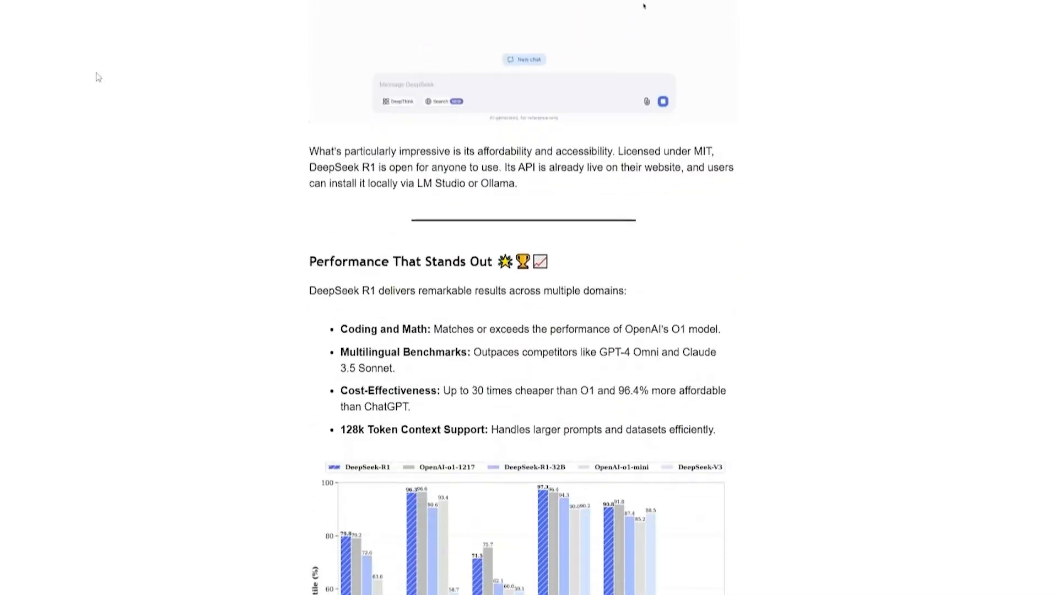
scroll("down", 3)
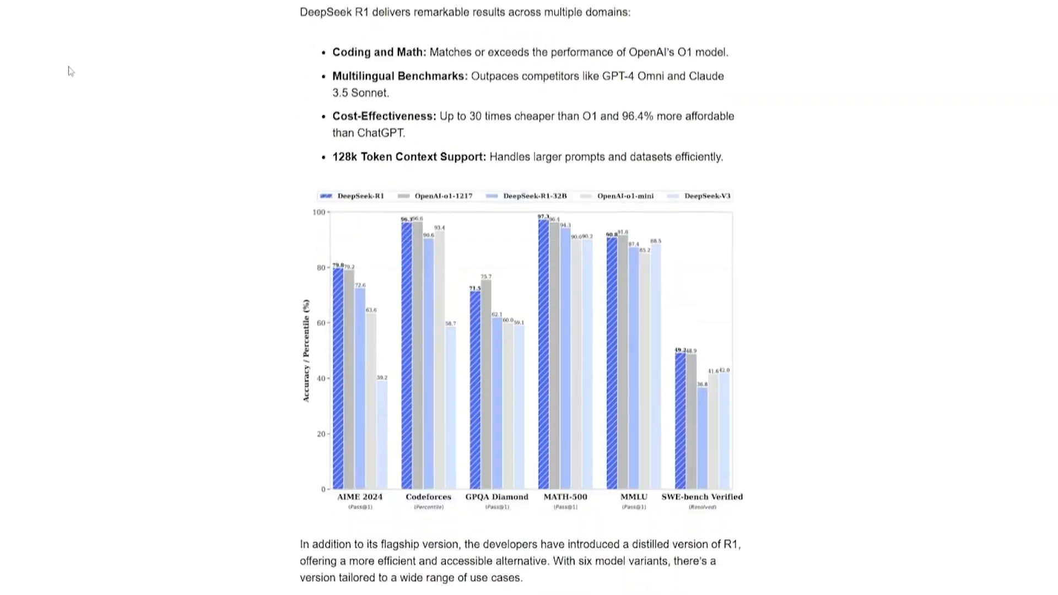